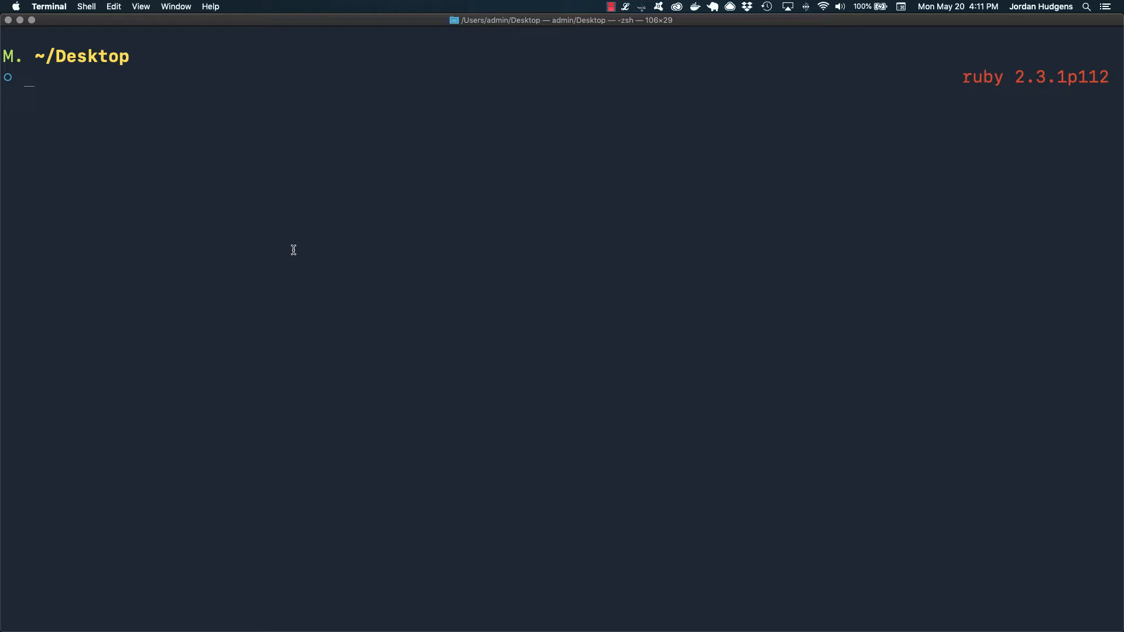
# Open 10_implementing_logout.vtt in Vim from the zsh prompt
pyautogui.write('vim 1')
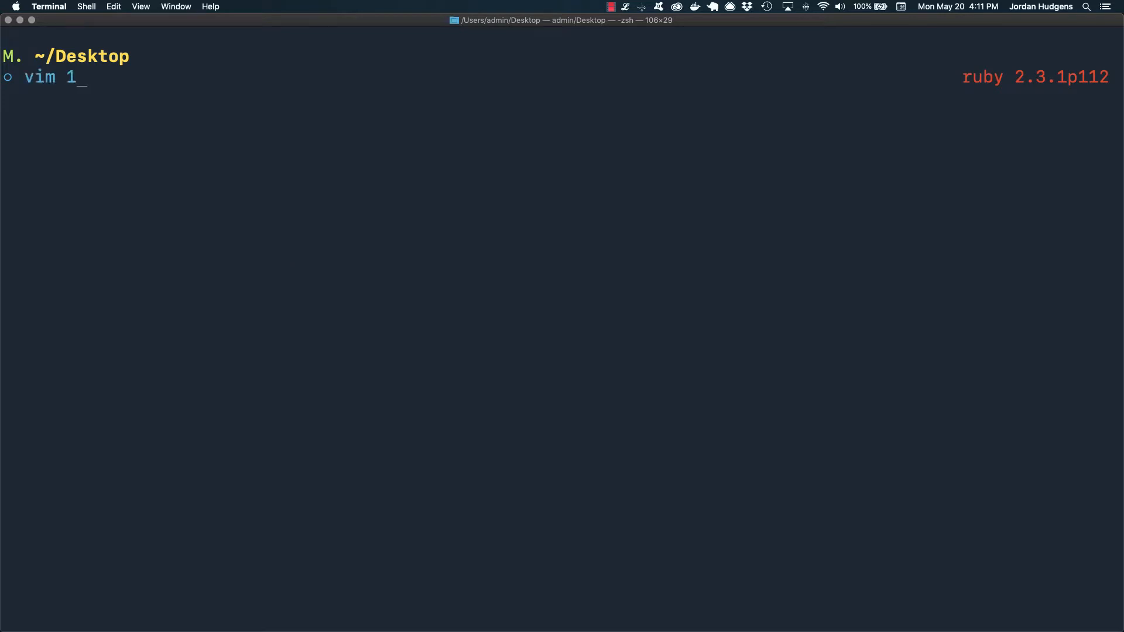
pyautogui.write('0_implementing_logout.vtt')
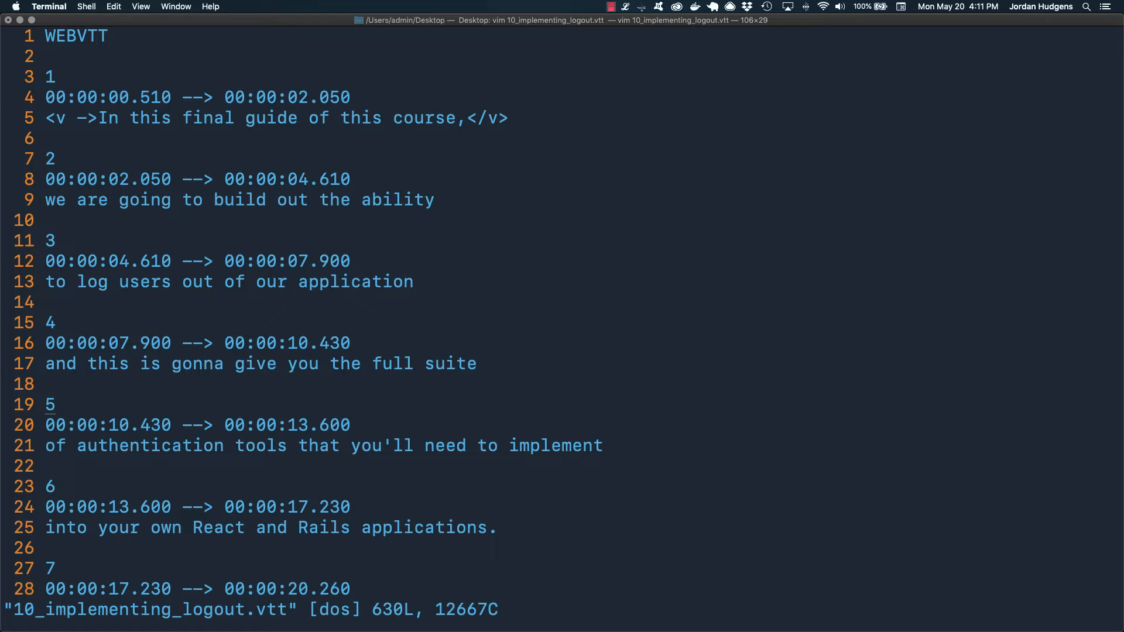
# Remove the WEBVTT header, first cue number, timestamp and voice tags from the top
pyautogui.scroll(-3)
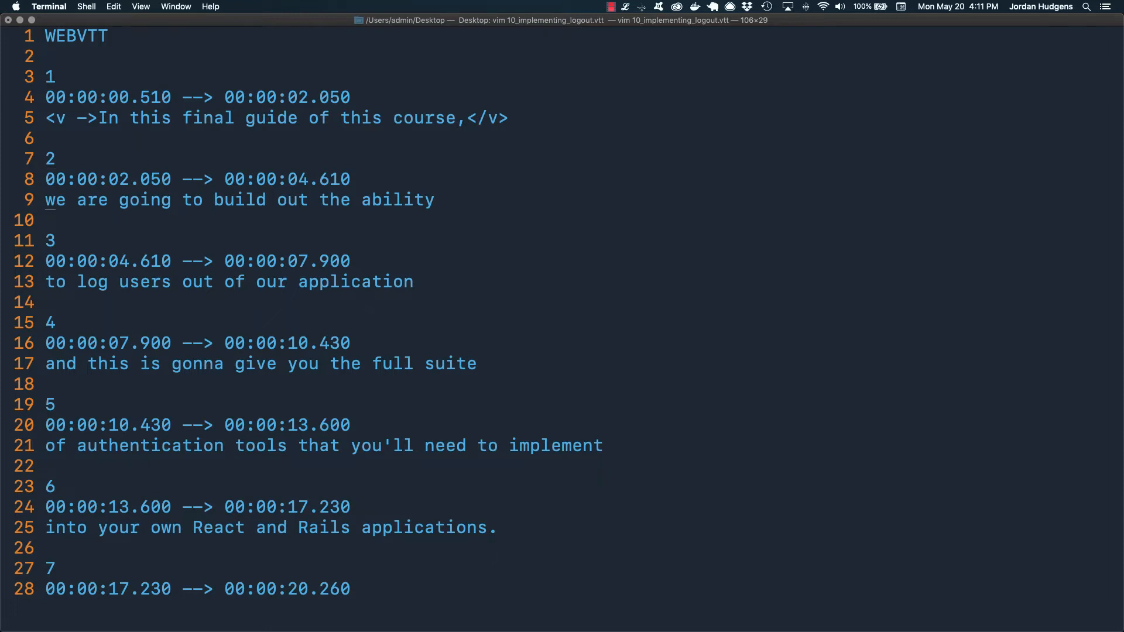
pyautogui.press('G')
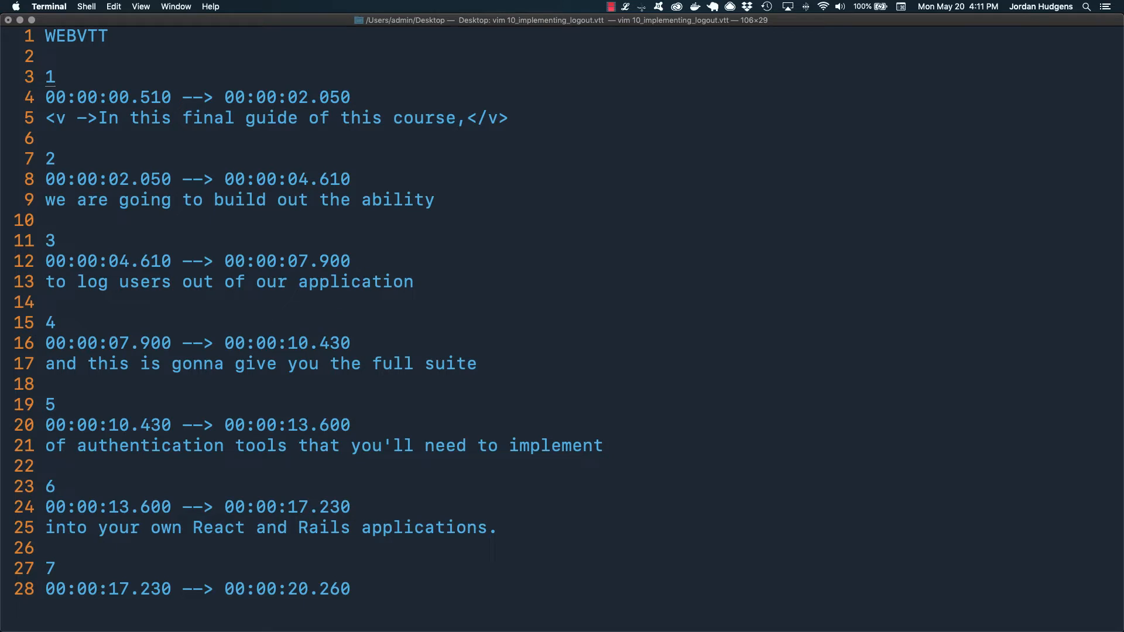
pyautogui.press('V')
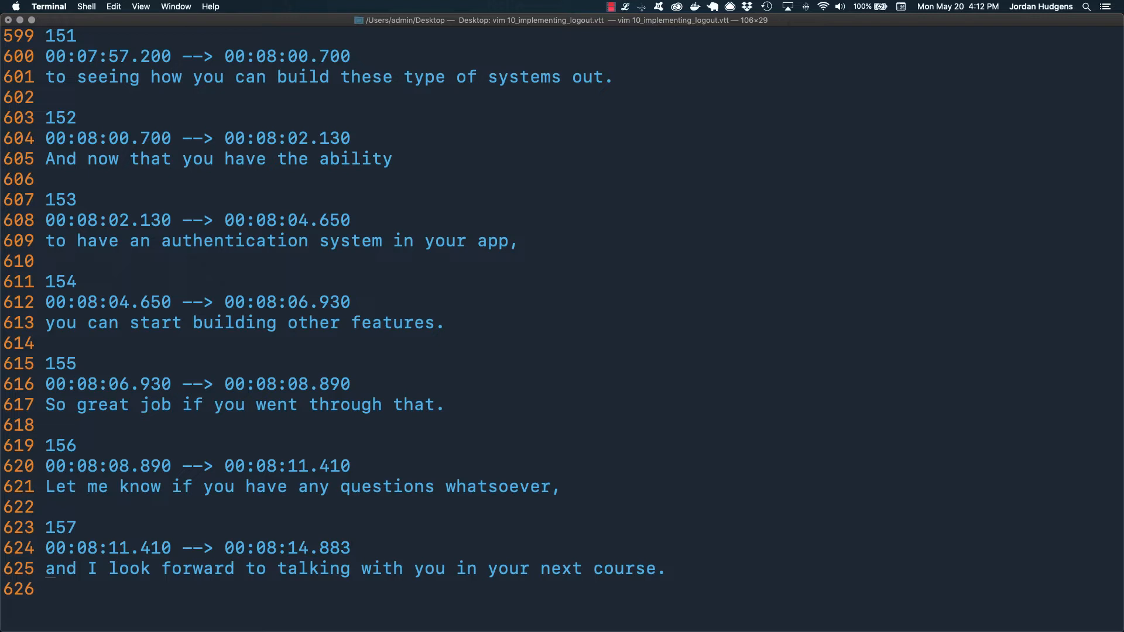
pyautogui.press('gg')
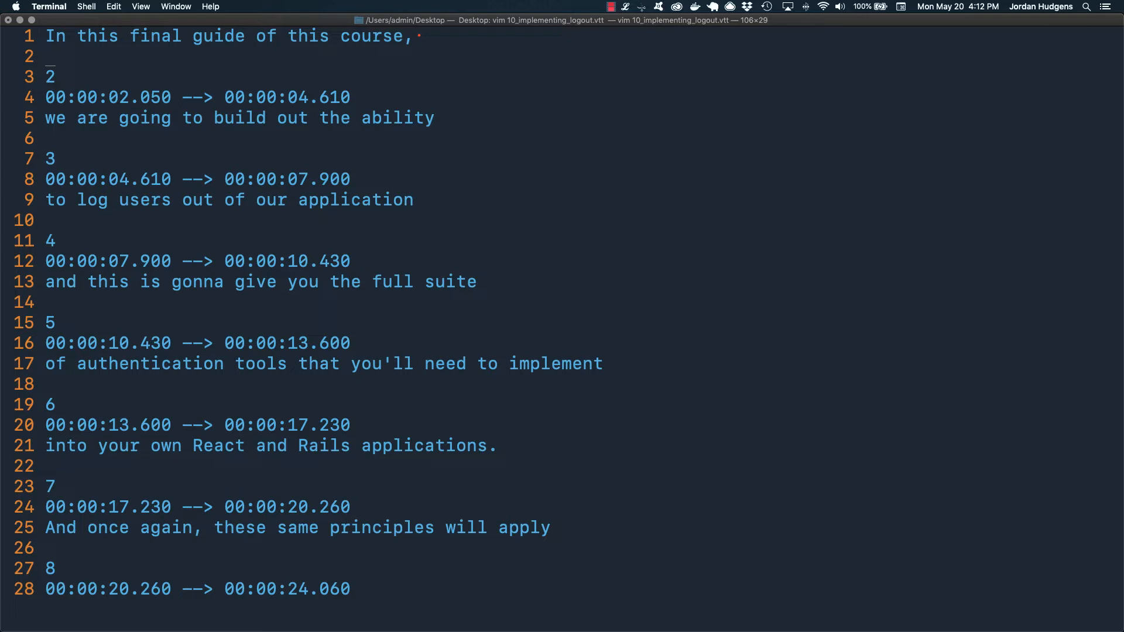
pyautogui.press('i')
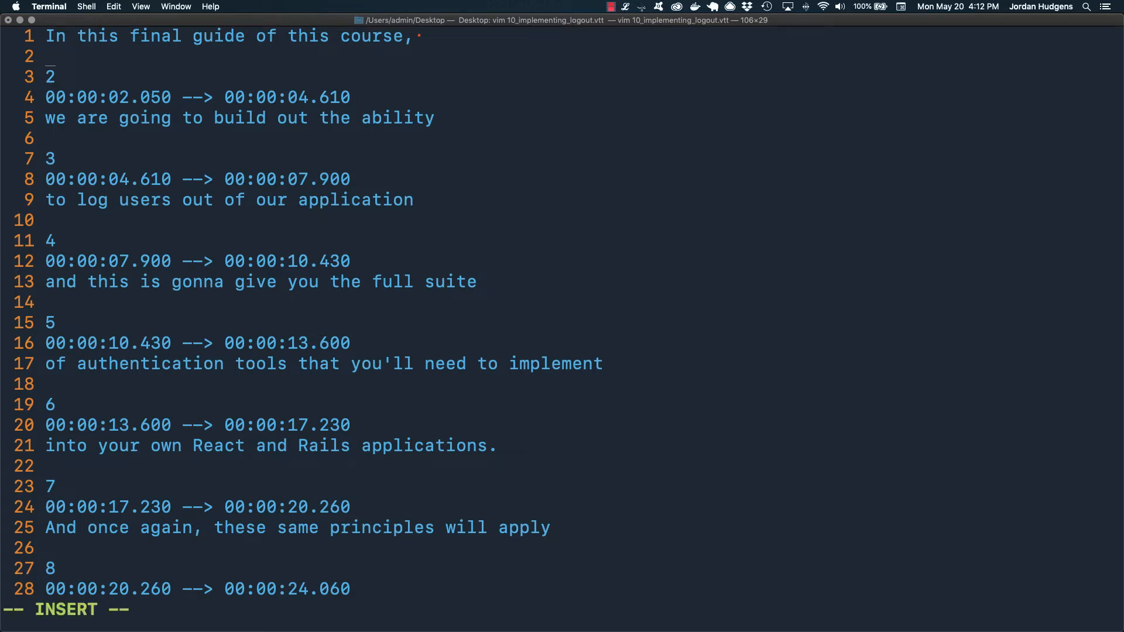
pyautogui.write('q')
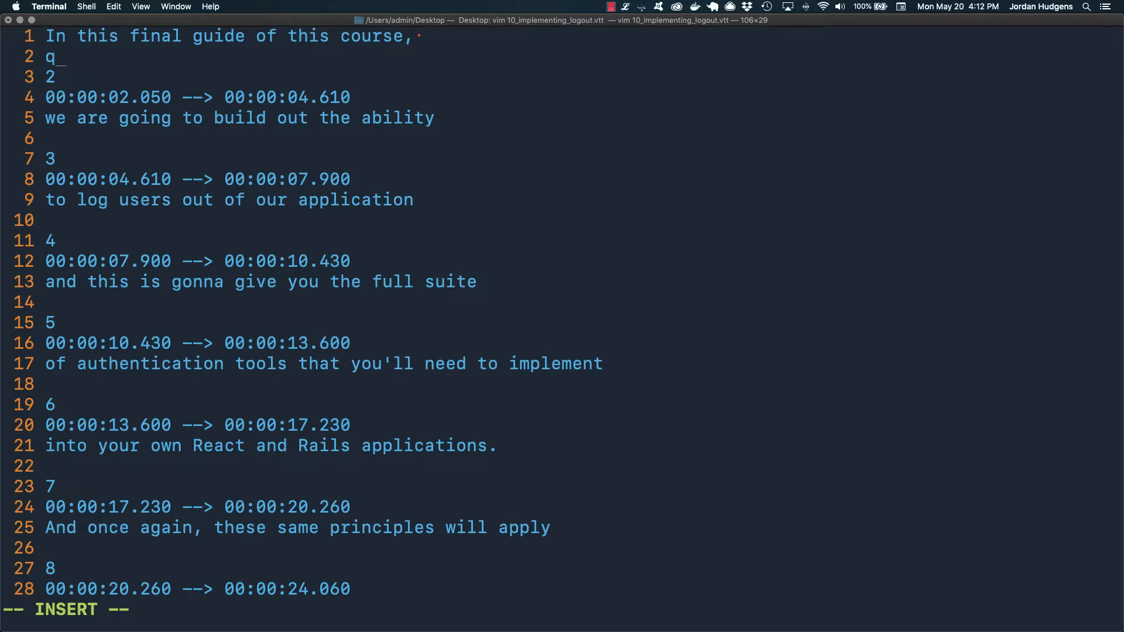
pyautogui.write('a')
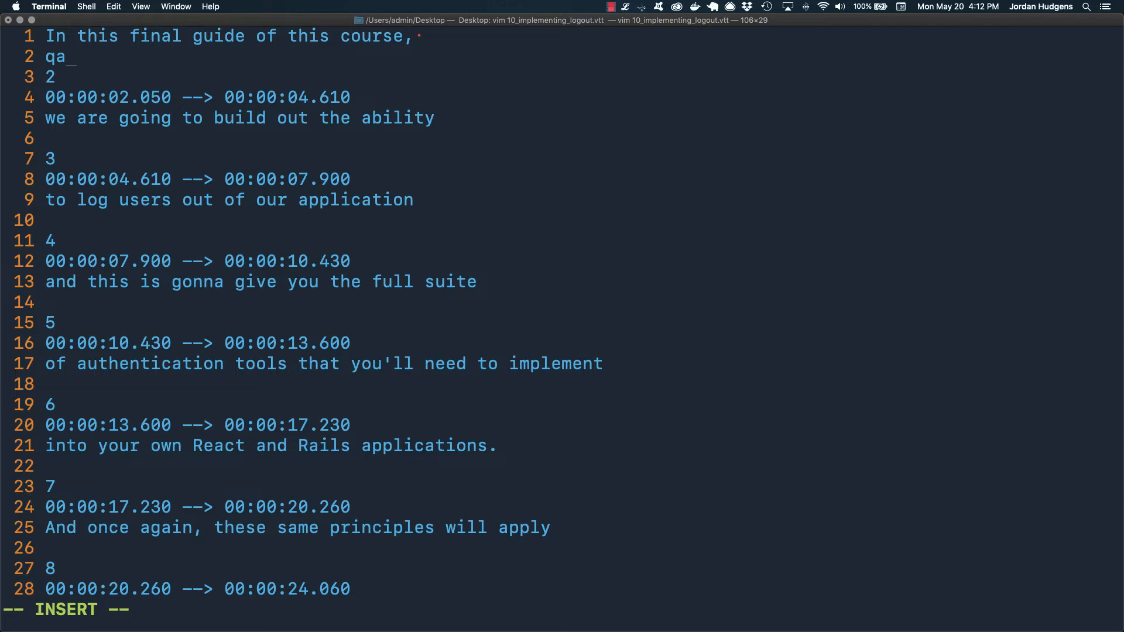
pyautogui.press('BackSpace')
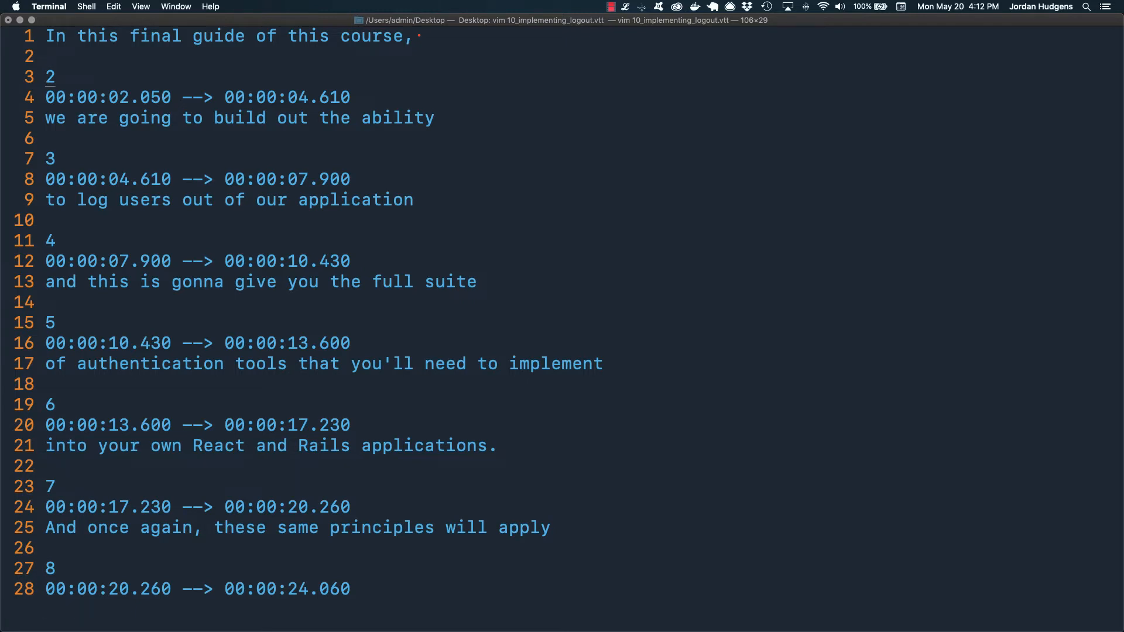
pyautogui.press('G')
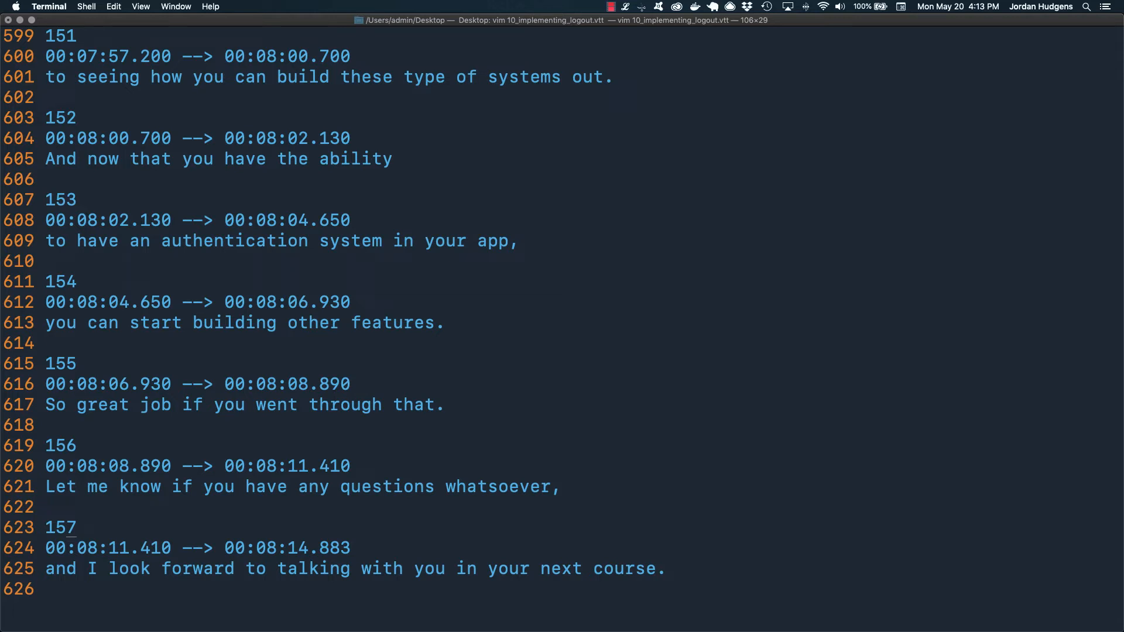
pyautogui.press('gg')
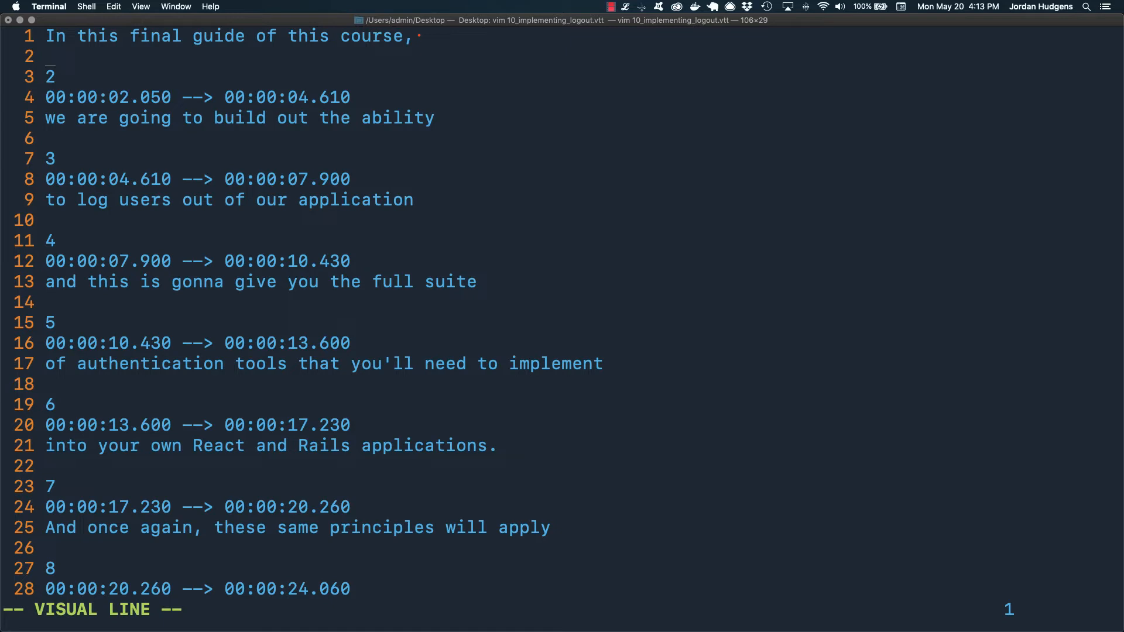
# Delete cue 2's number and timestamp lines and join its sentence onto line 1
pyautogui.press('j')
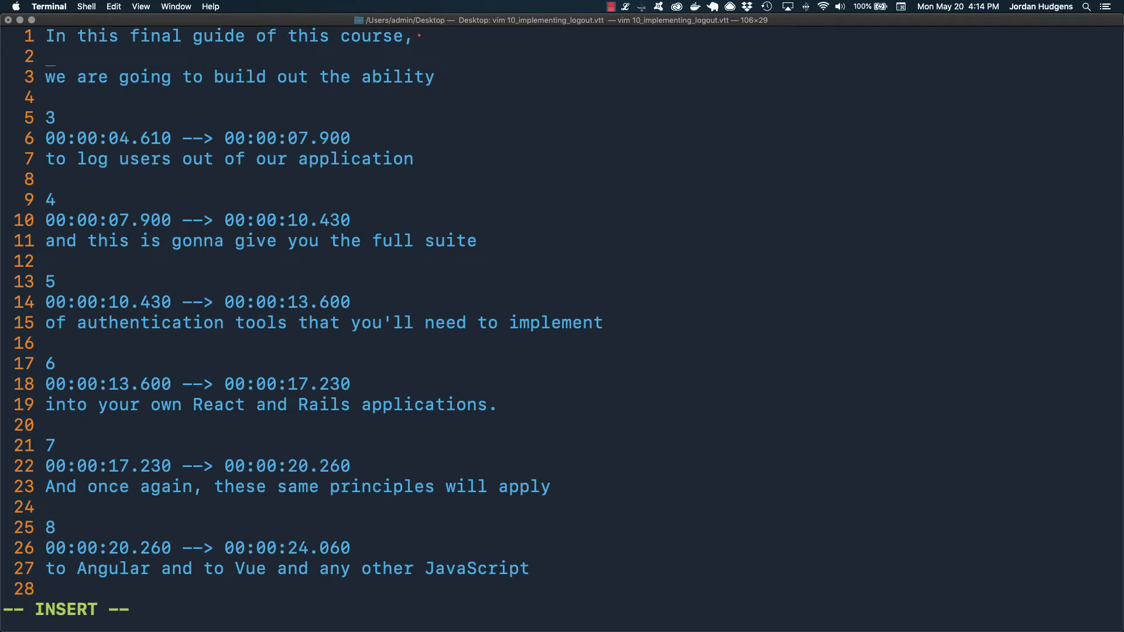
pyautogui.press('Escape')
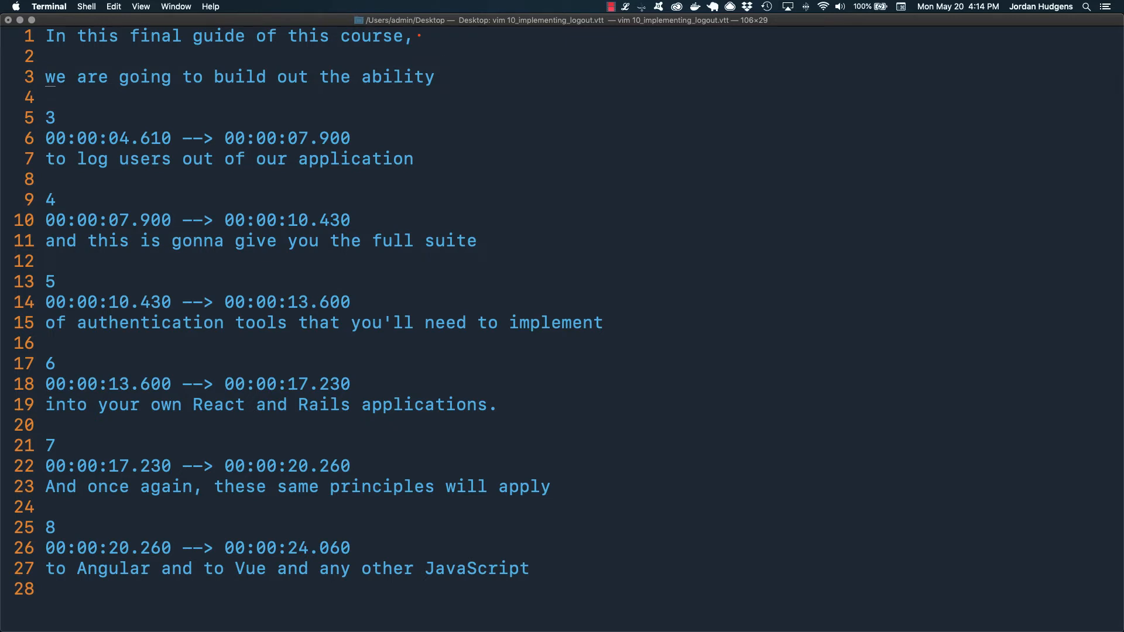
pyautogui.press('i')
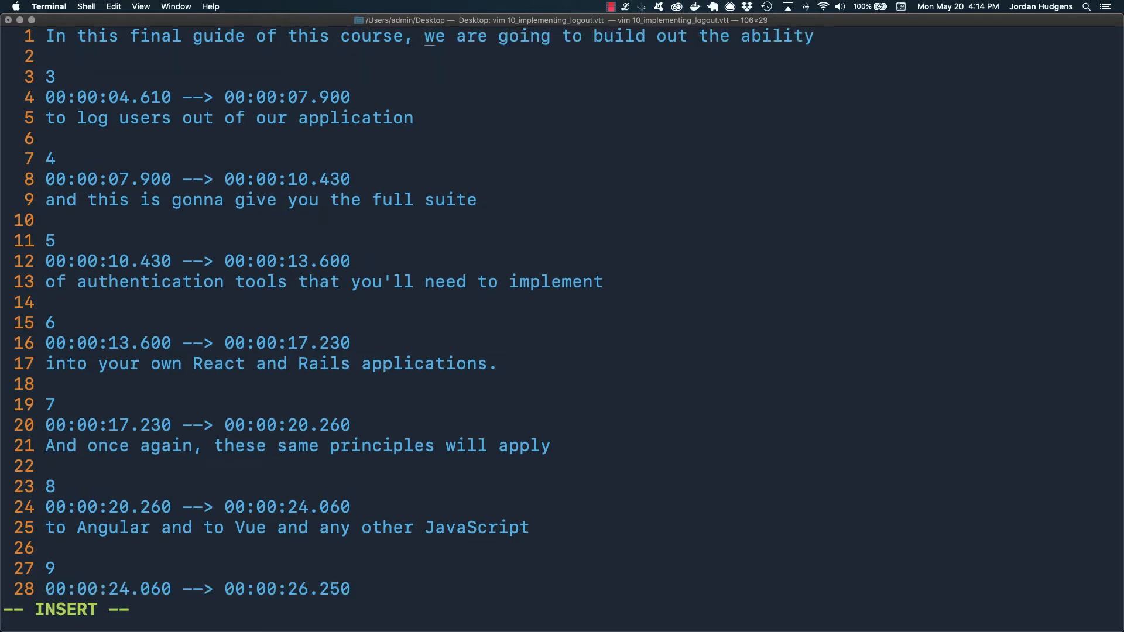
pyautogui.press('Escape')
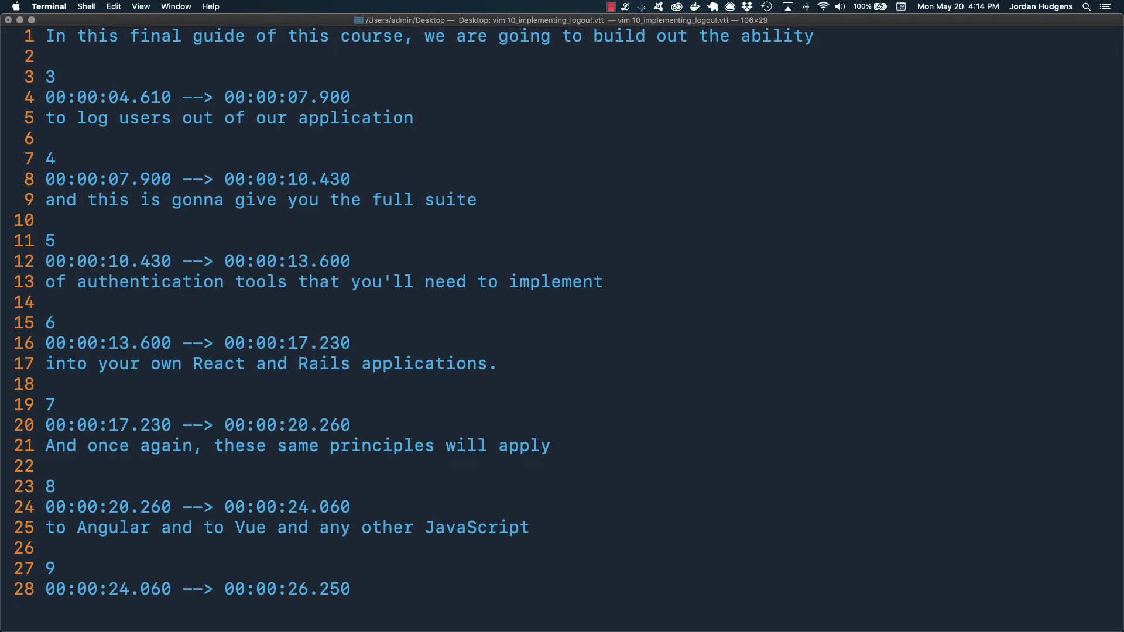
# Record macro a while deleting cue 3's number and timestamp and joining its sentence
pyautogui.write('q')
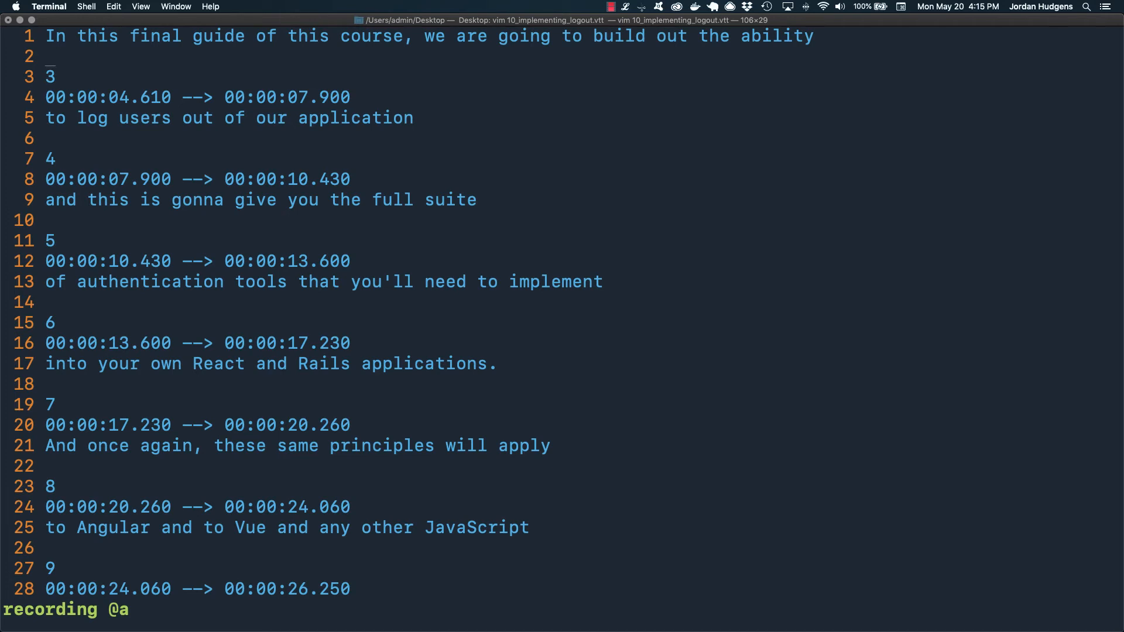
pyautogui.press('V')
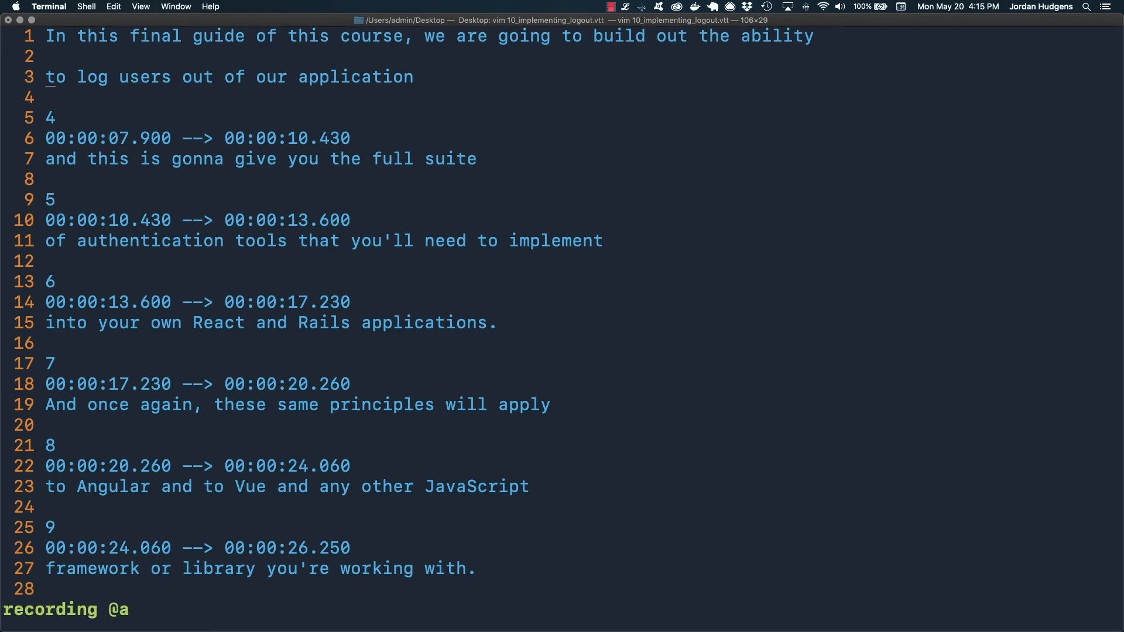
pyautogui.press('i')
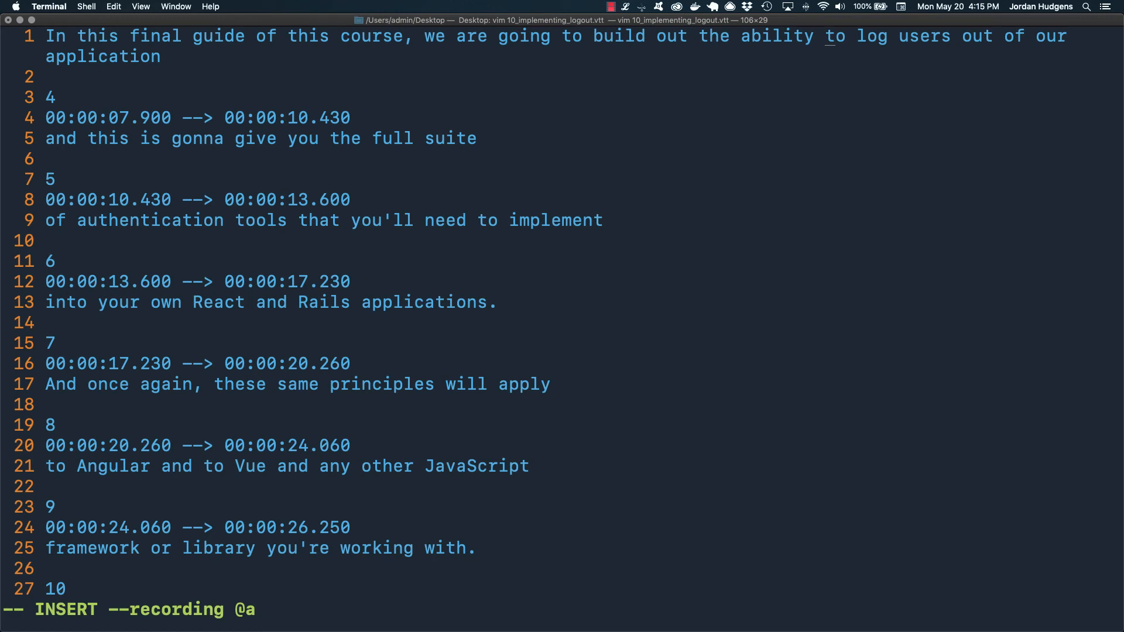
pyautogui.press('Escape')
pyautogui.write('200')
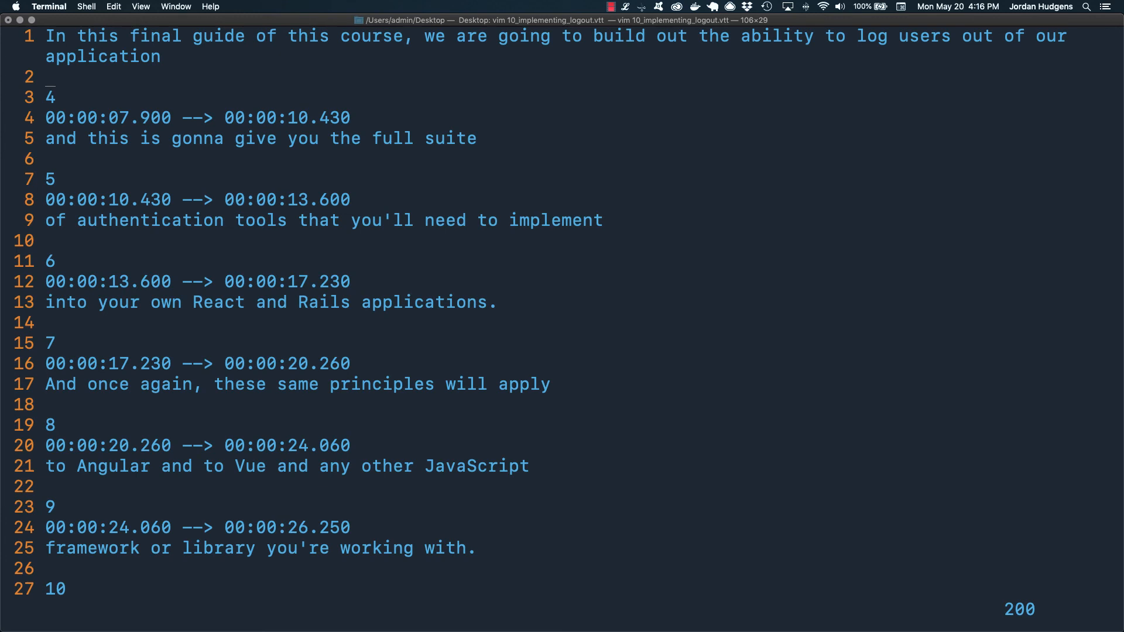
# Stop recording macro a and type 200@a to replay it 200 times
pyautogui.write('@')
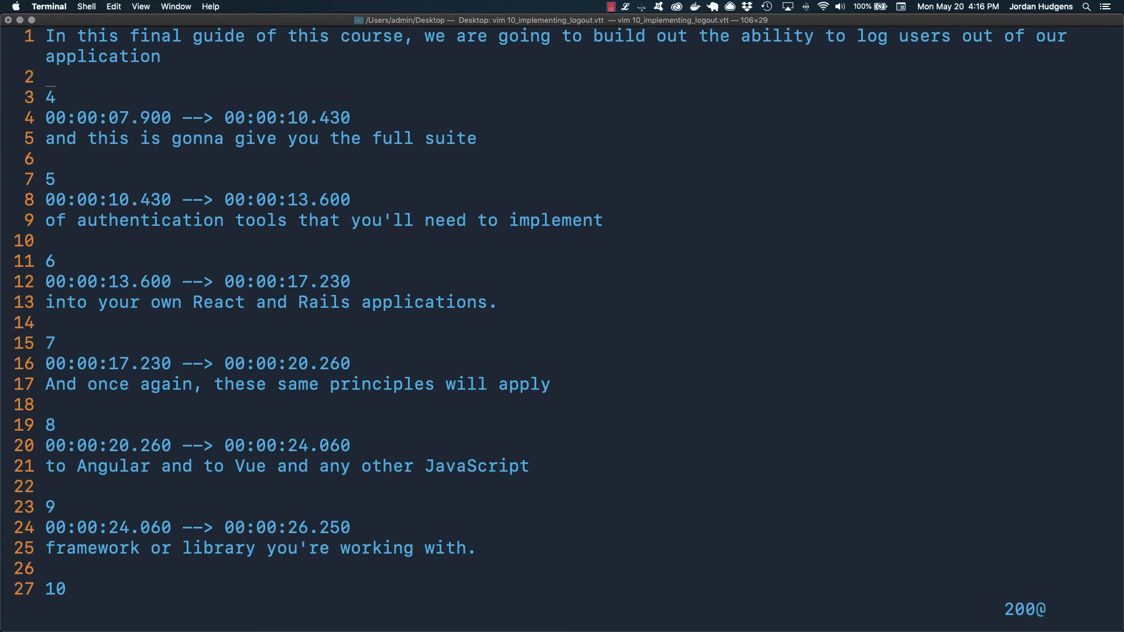